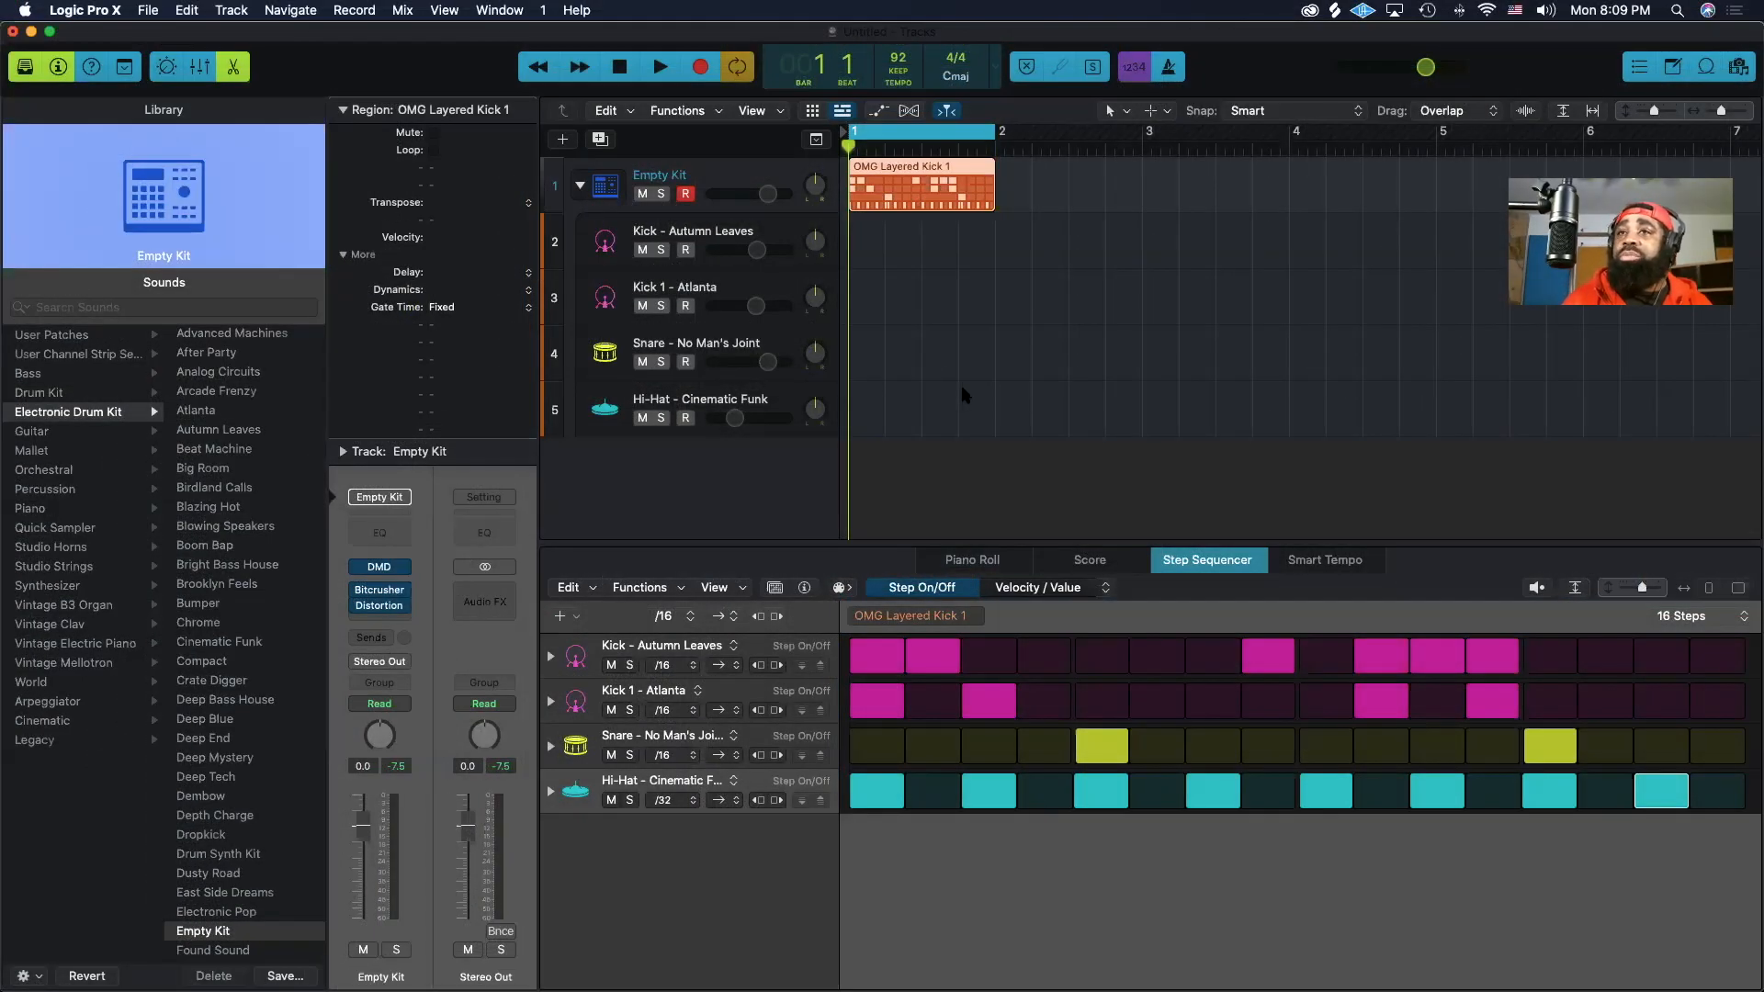
Step: Convert the OMG Layered Kick 1 pattern region into an ordinary MIDI region with its drum notes
click(660, 66)
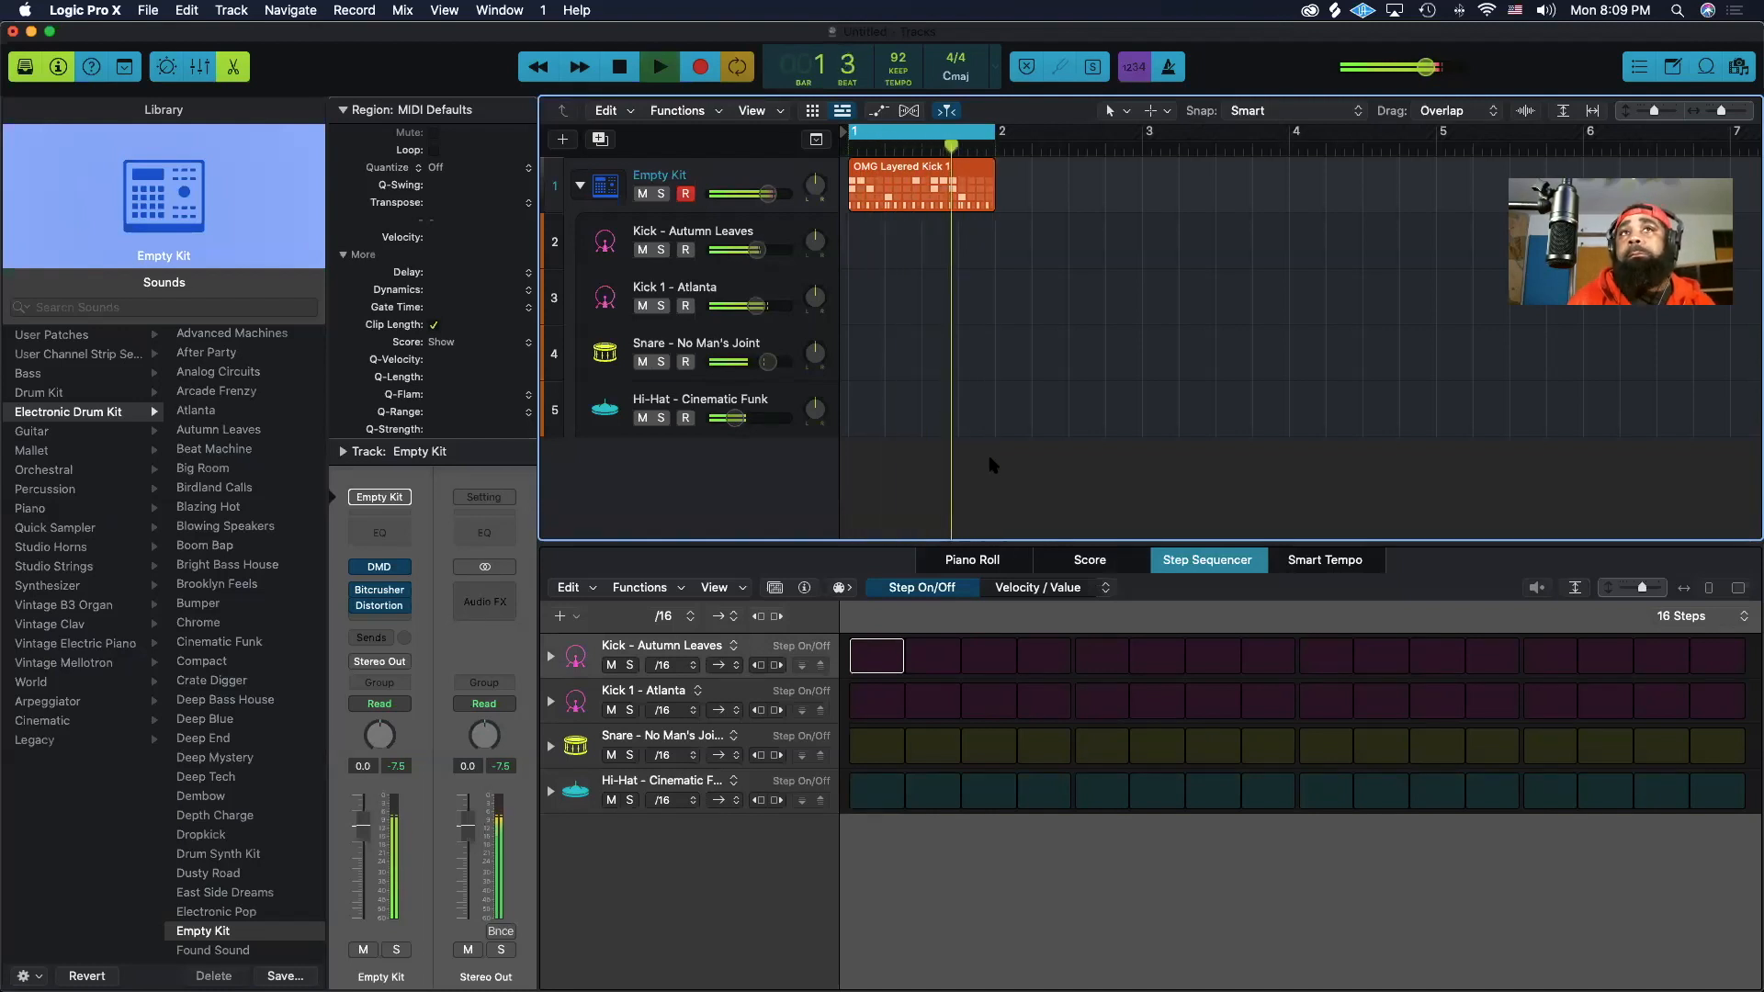
click(659, 66)
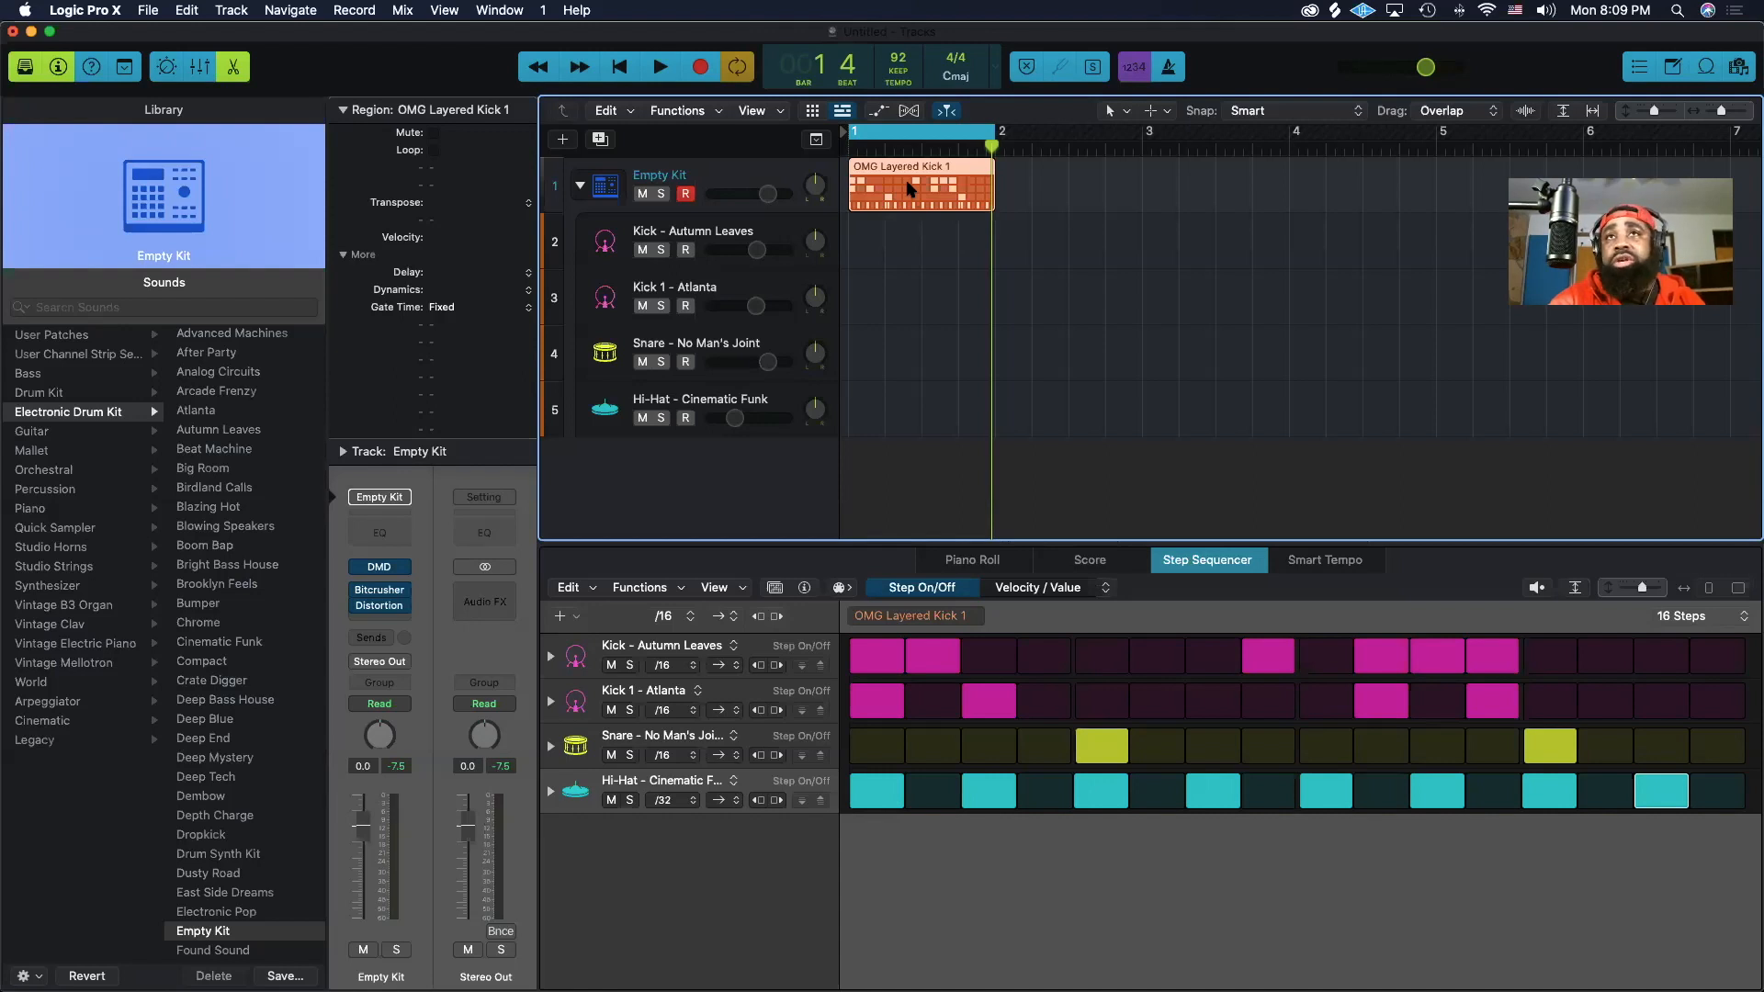
right_click(912, 189)
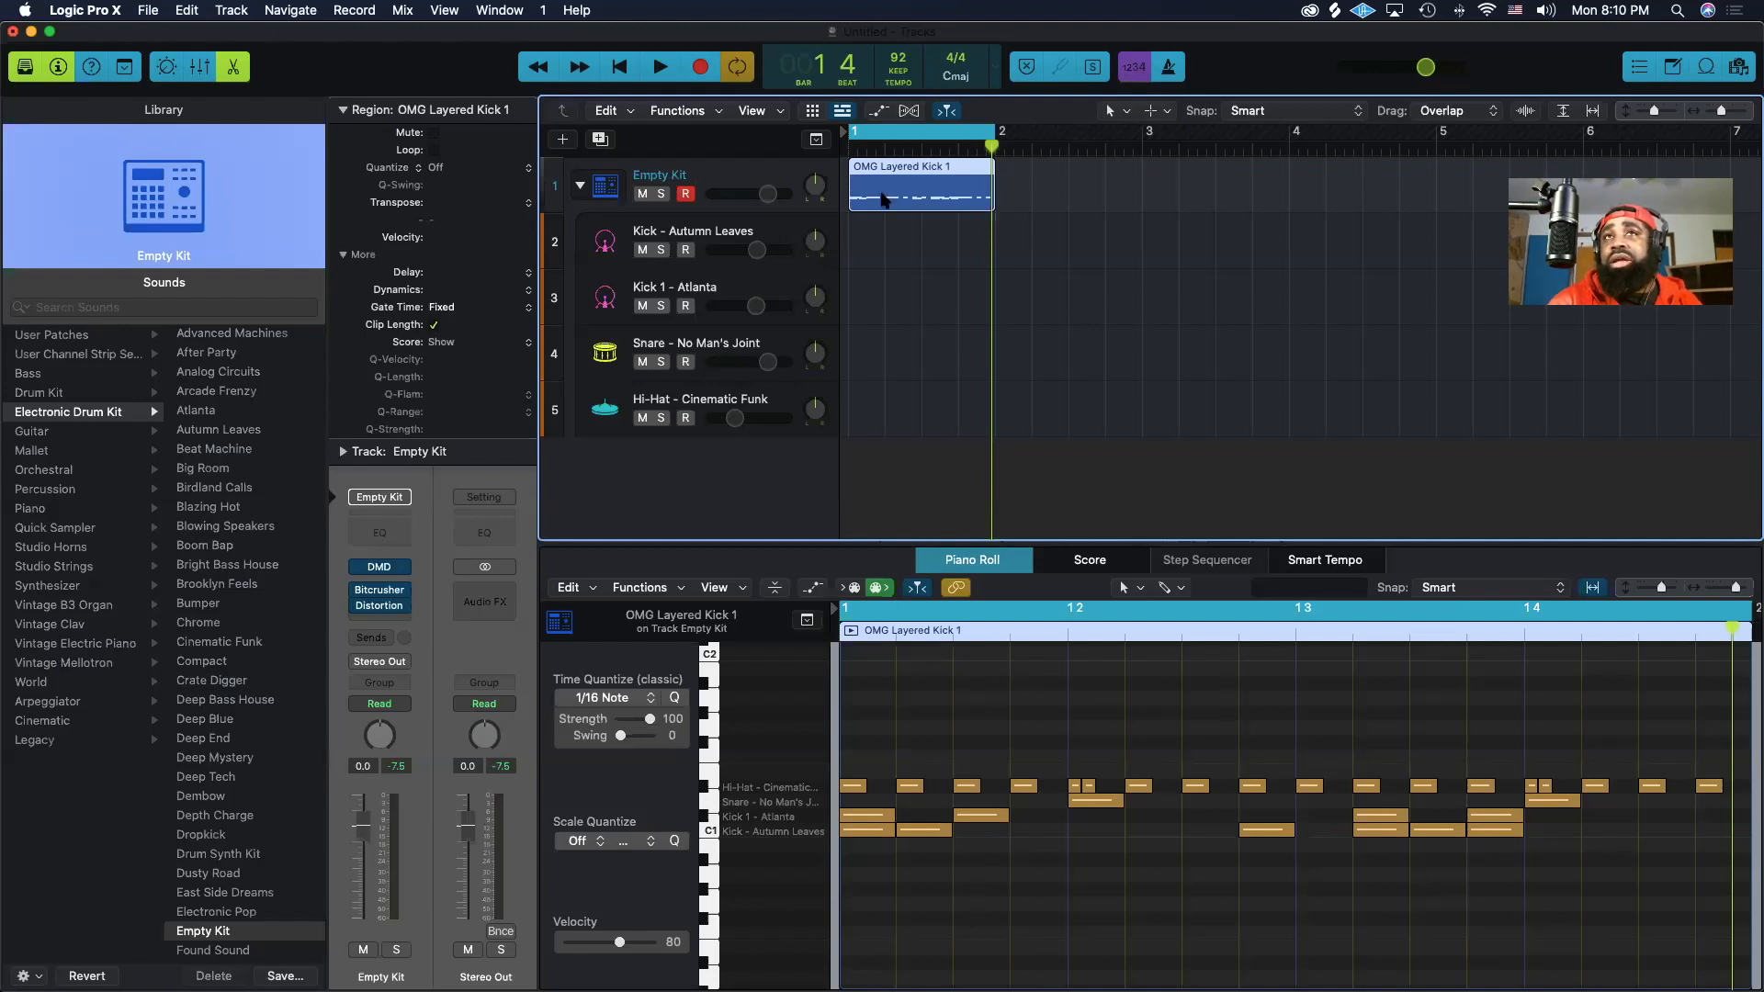
Step: Split the drum MIDI region by note pitch onto the kick, snare and hi-hat tracks
right_click(921, 186)
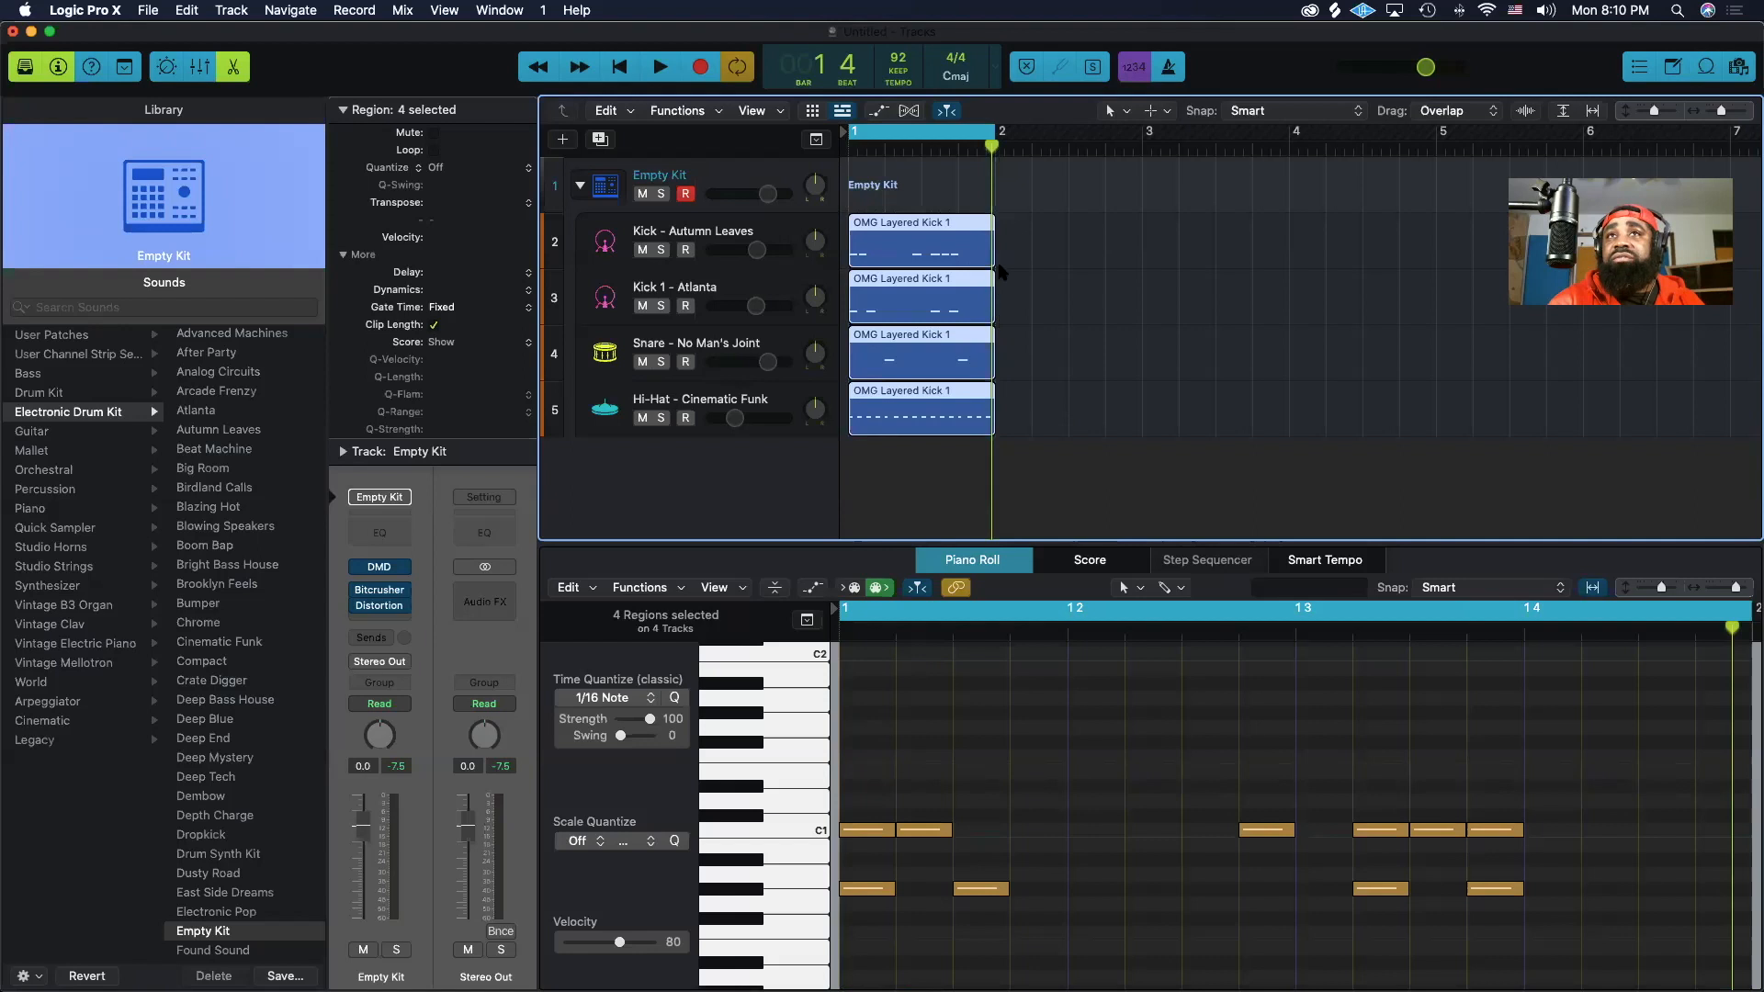
click(918, 410)
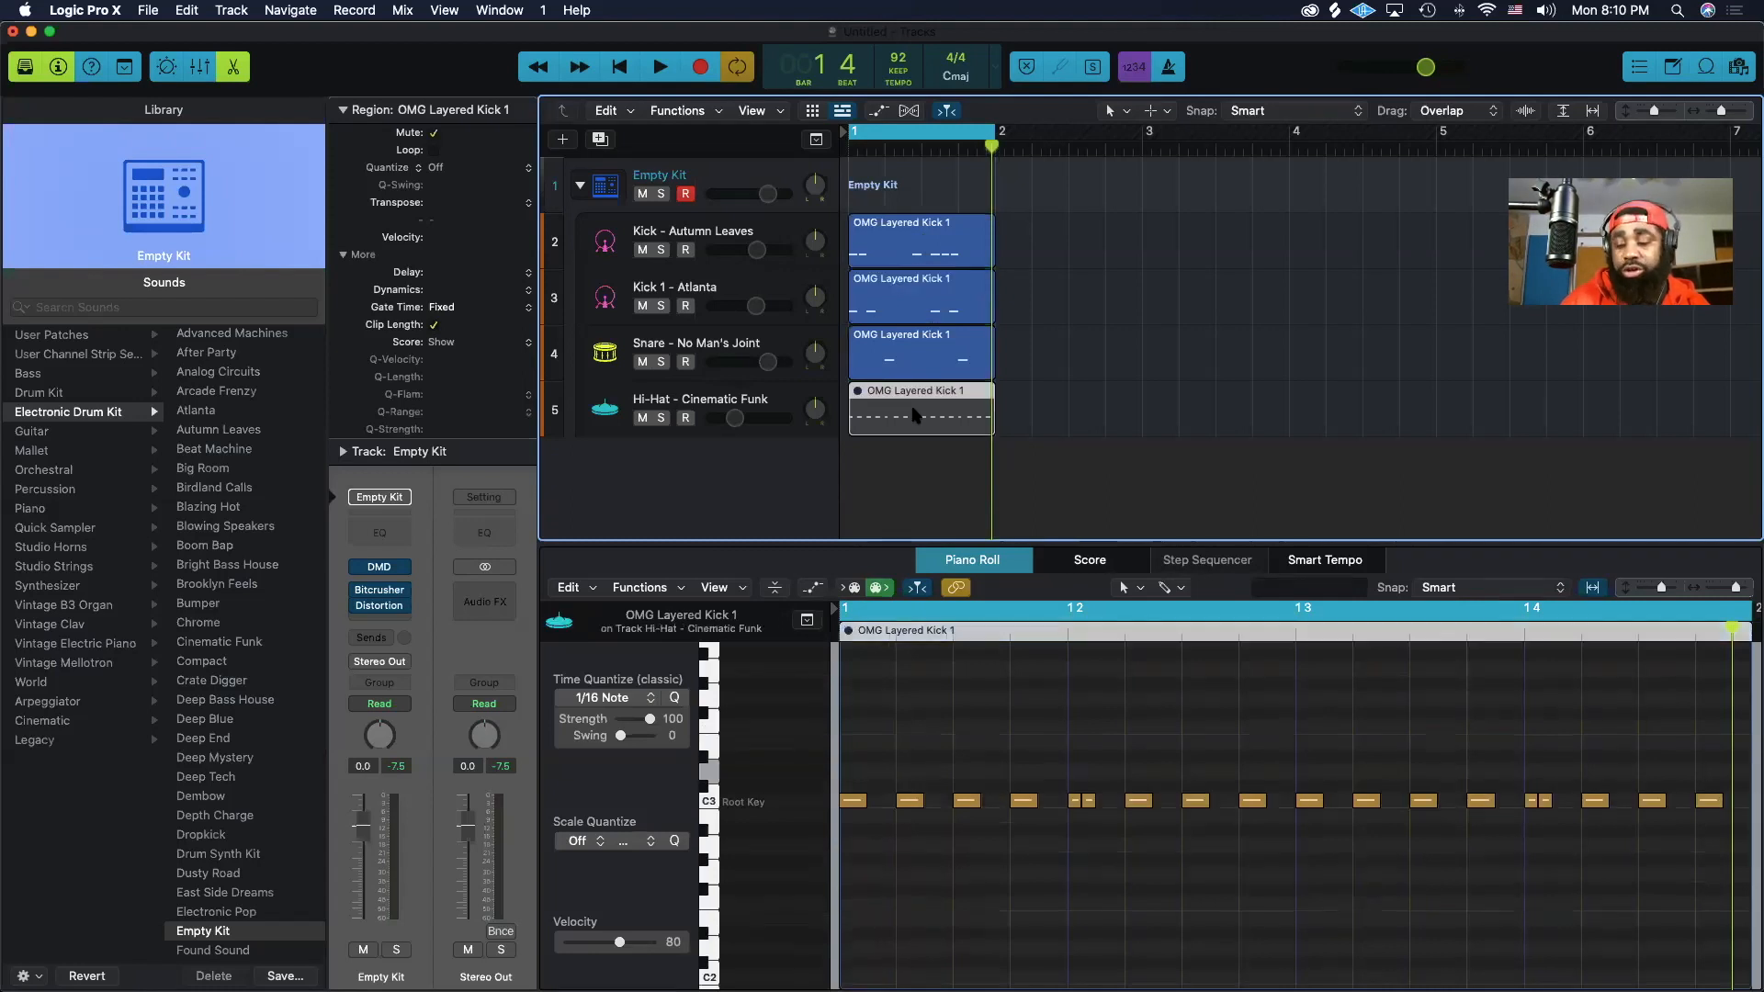
Step: Select the Hi-Hat track's region to show its notes in the Piano Roll
click(917, 413)
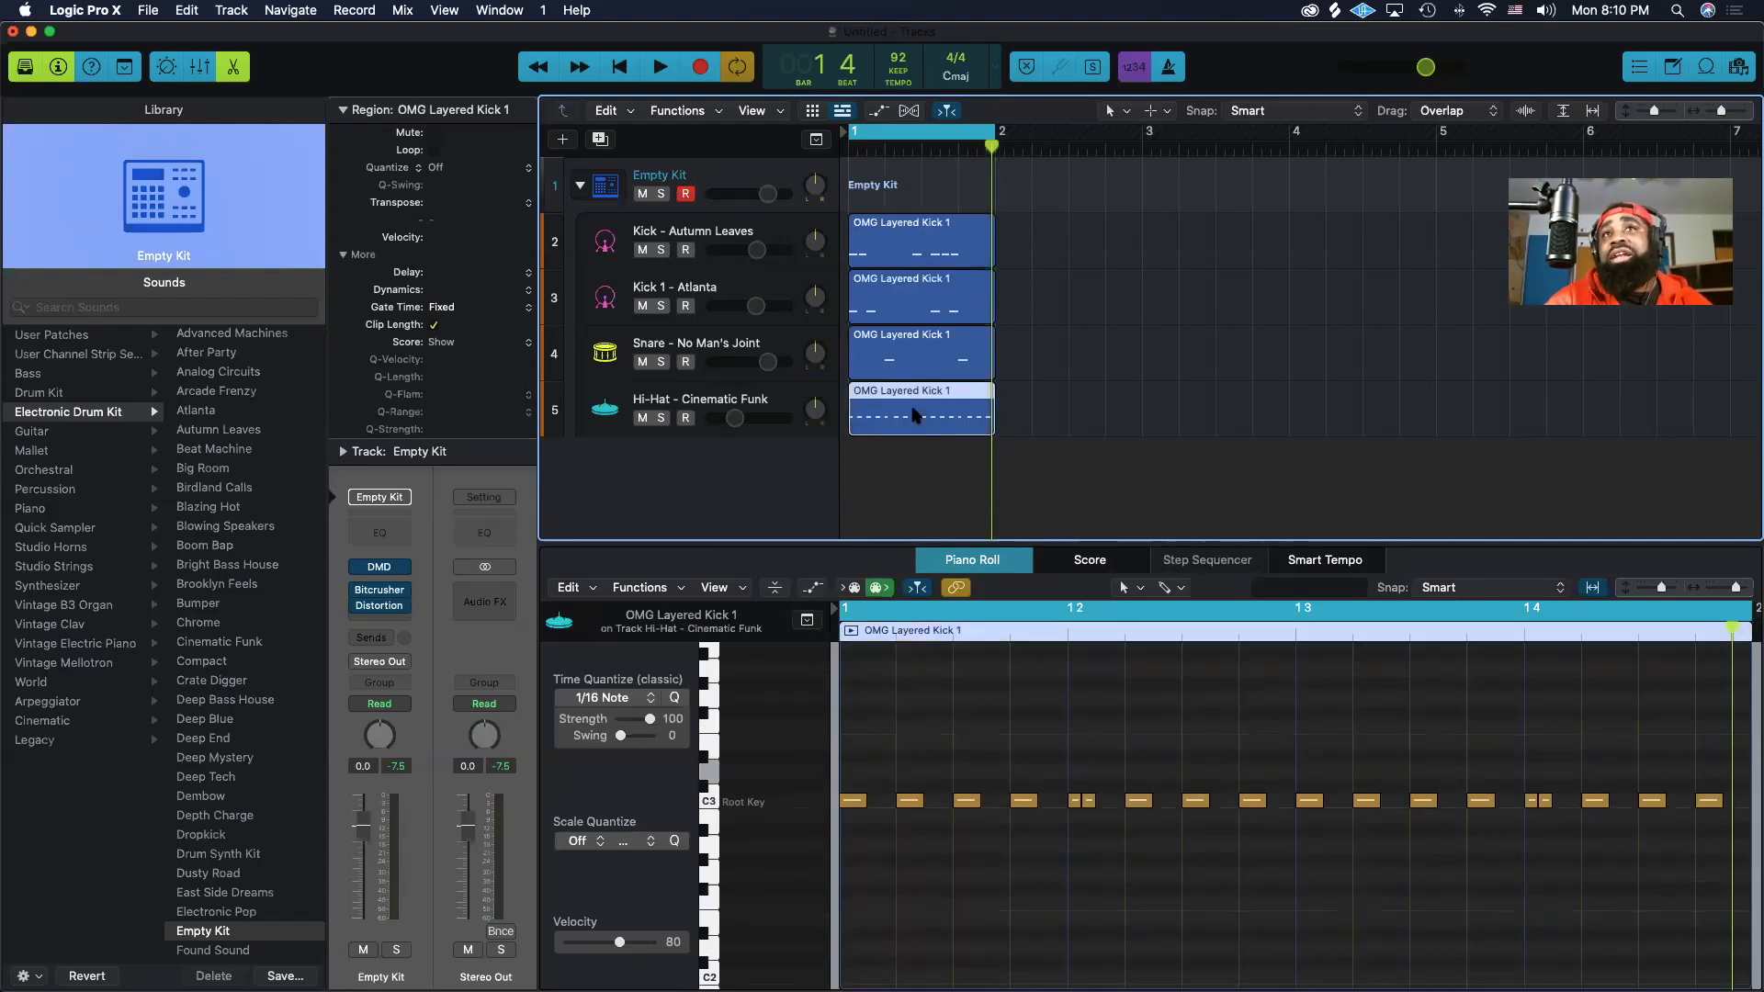